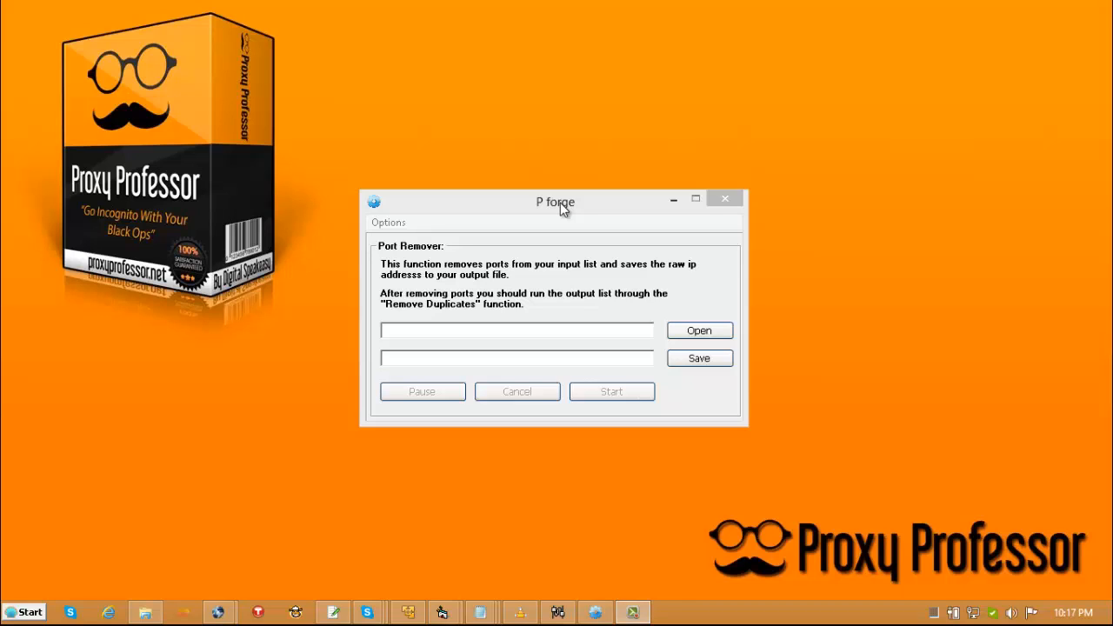
mouse_move(543, 210)
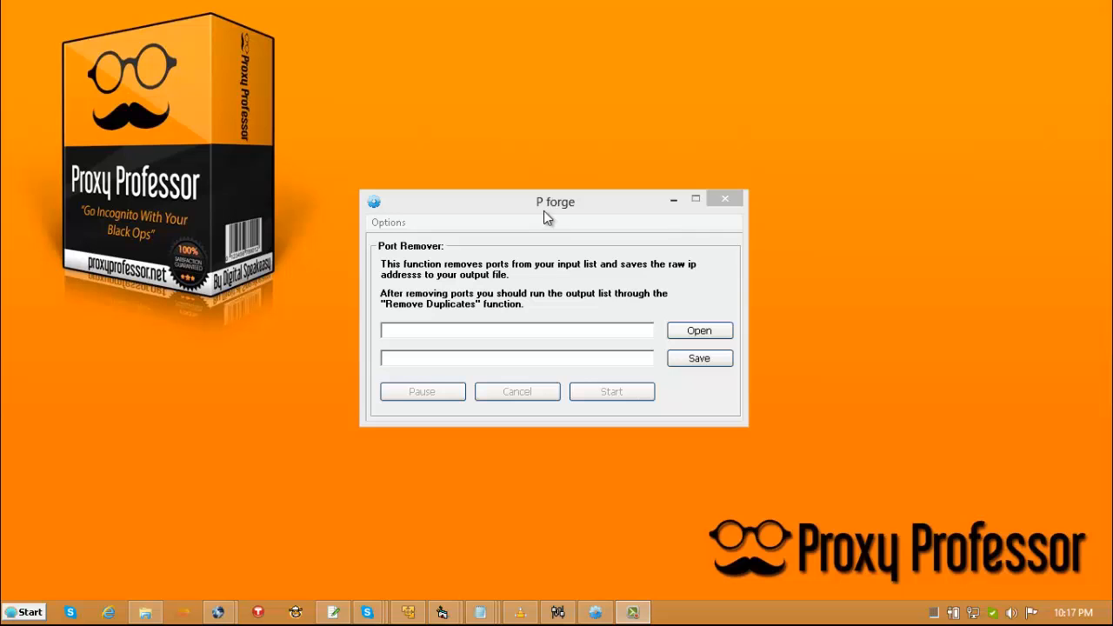
mouse_move(415, 261)
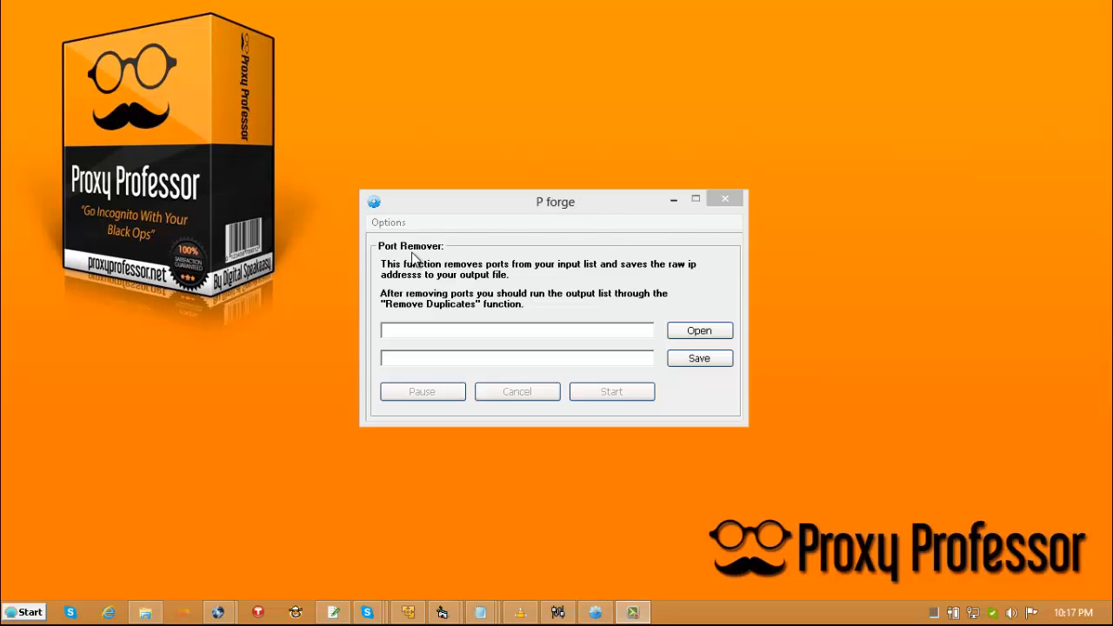
Step: Strip ports from Connects.txt, saving the IP-only list as connects-out.txt
left_click(699, 330)
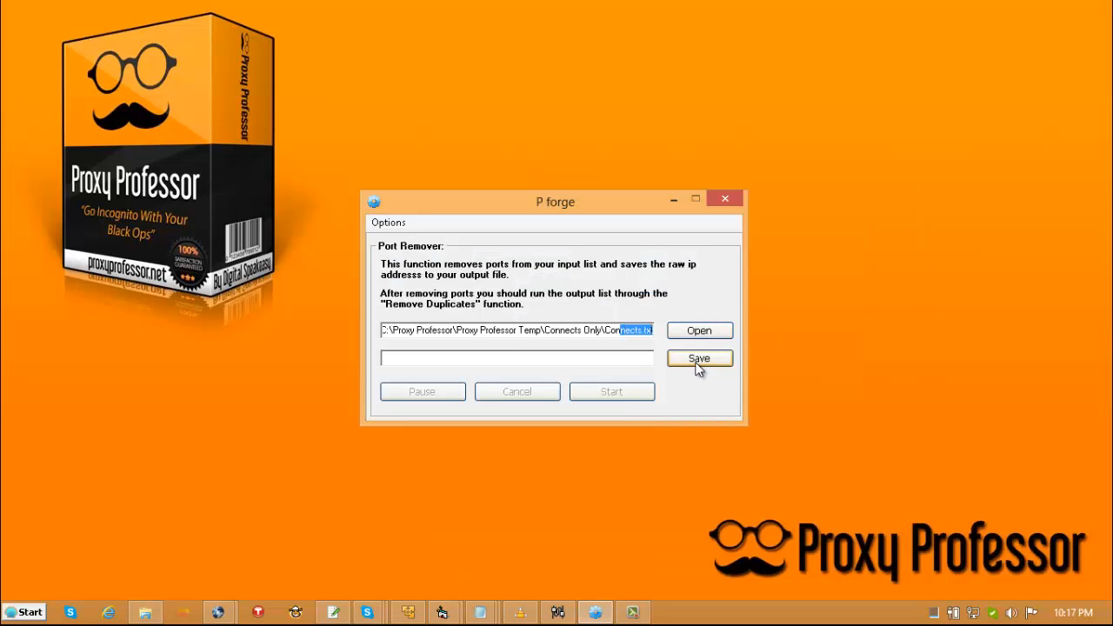
left_click(699, 358)
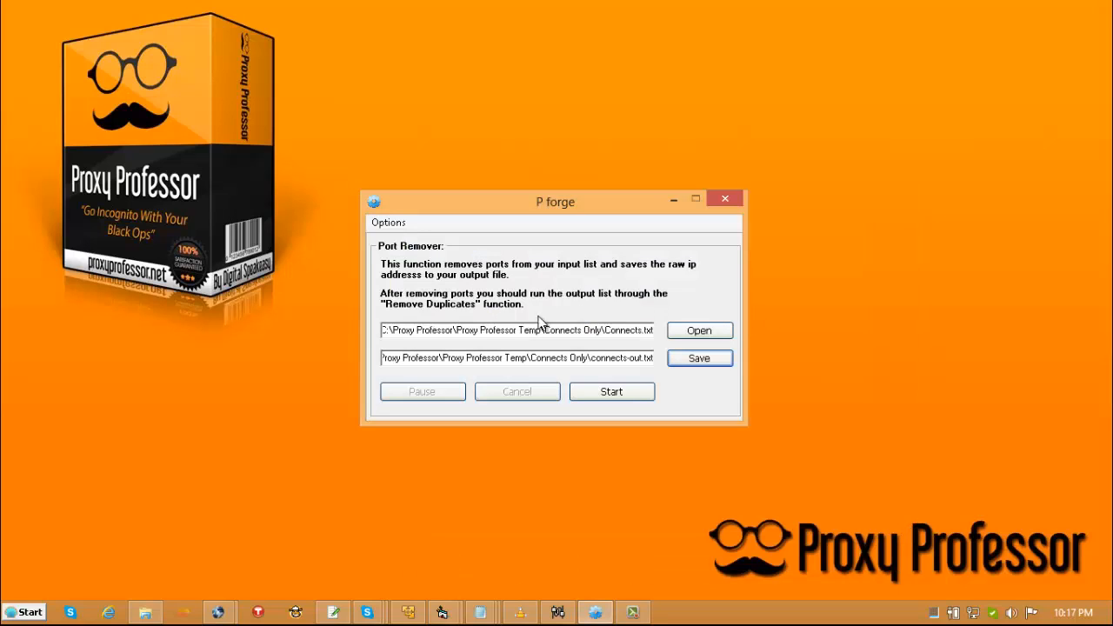
left_click(611, 391)
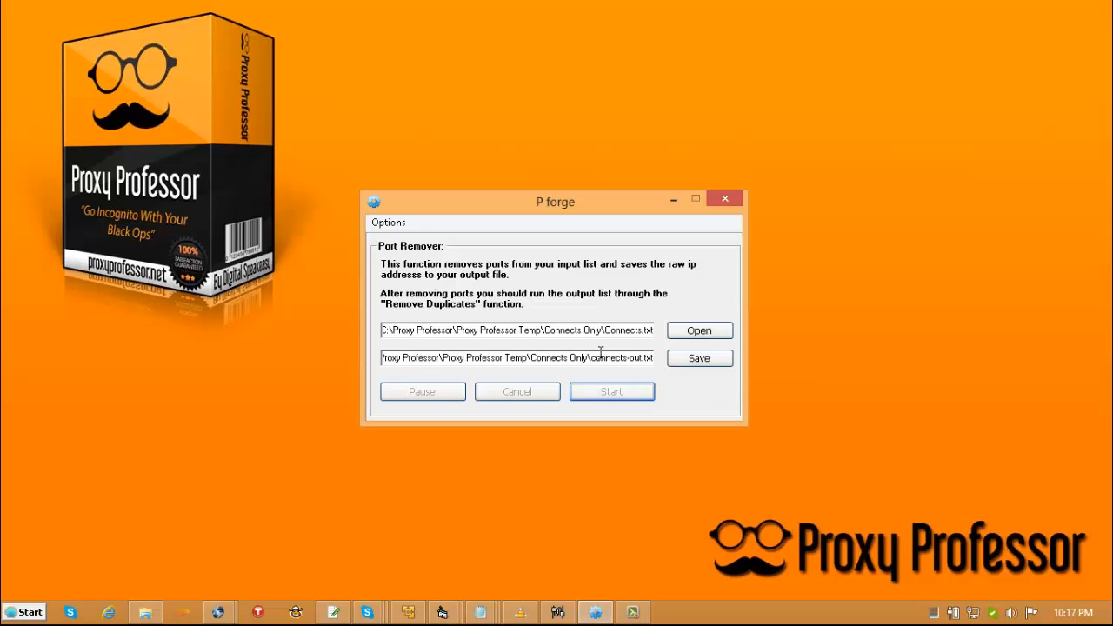
mouse_move(420, 244)
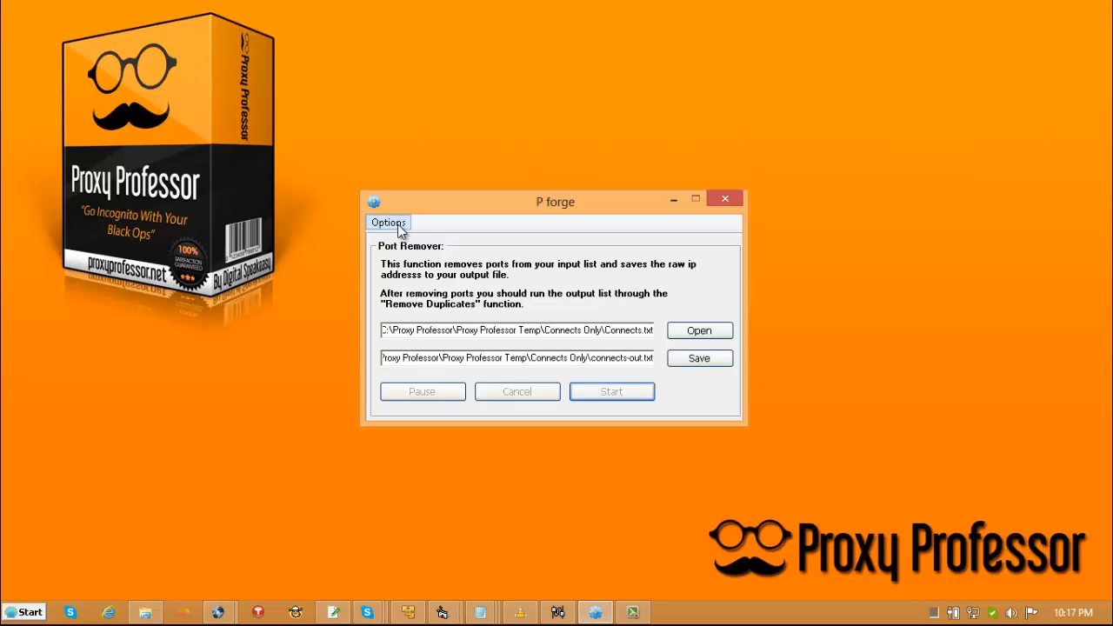
Step: Run Remove Duplicates on connects-out.txt, saving the 15,911 unique proxies to connects-out2.txt
left_click(388, 222)
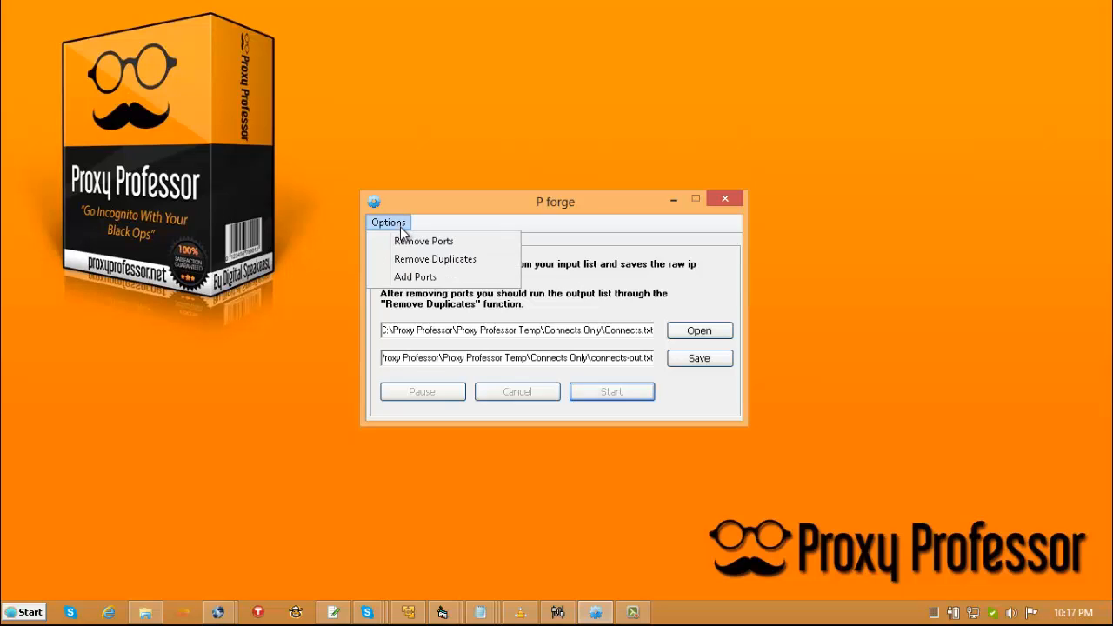
left_click(434, 258)
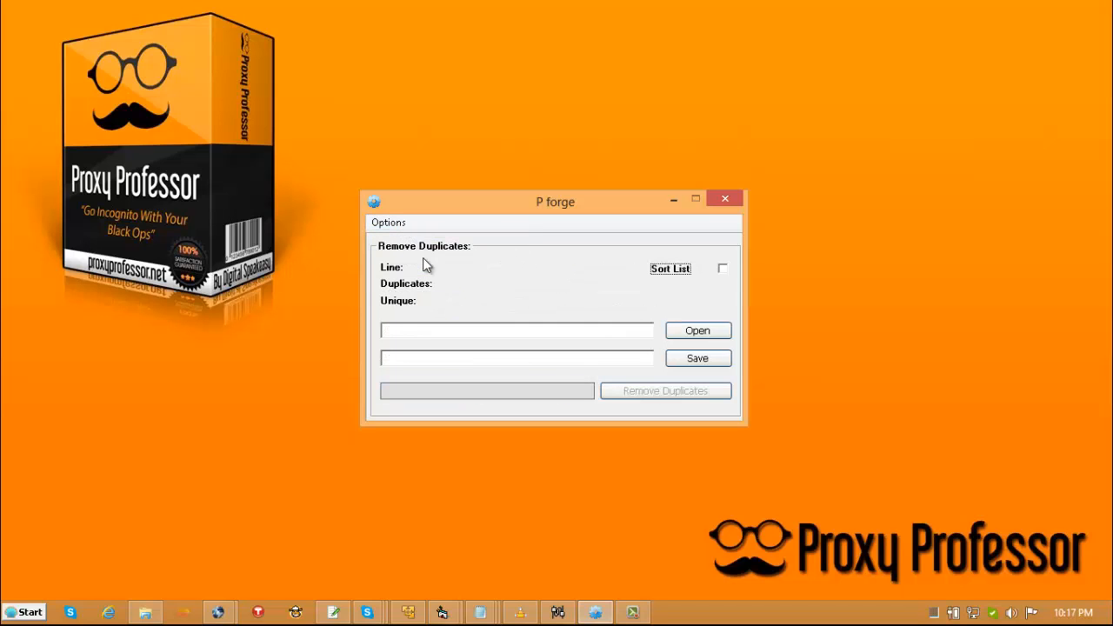
left_click(697, 330)
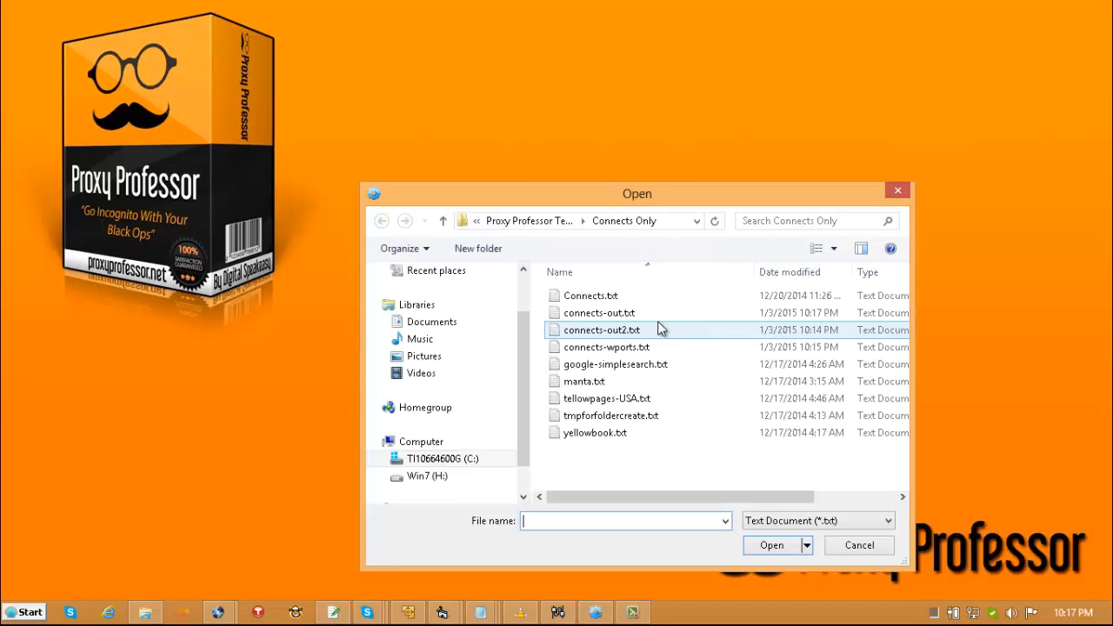
mouse_move(682, 355)
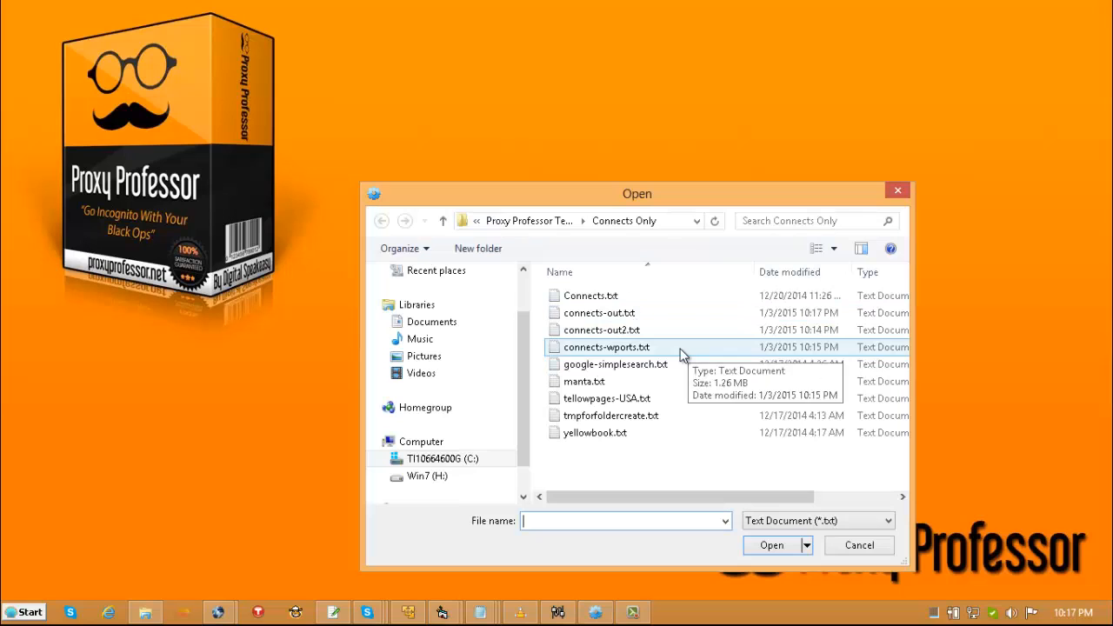
left_click(771, 544)
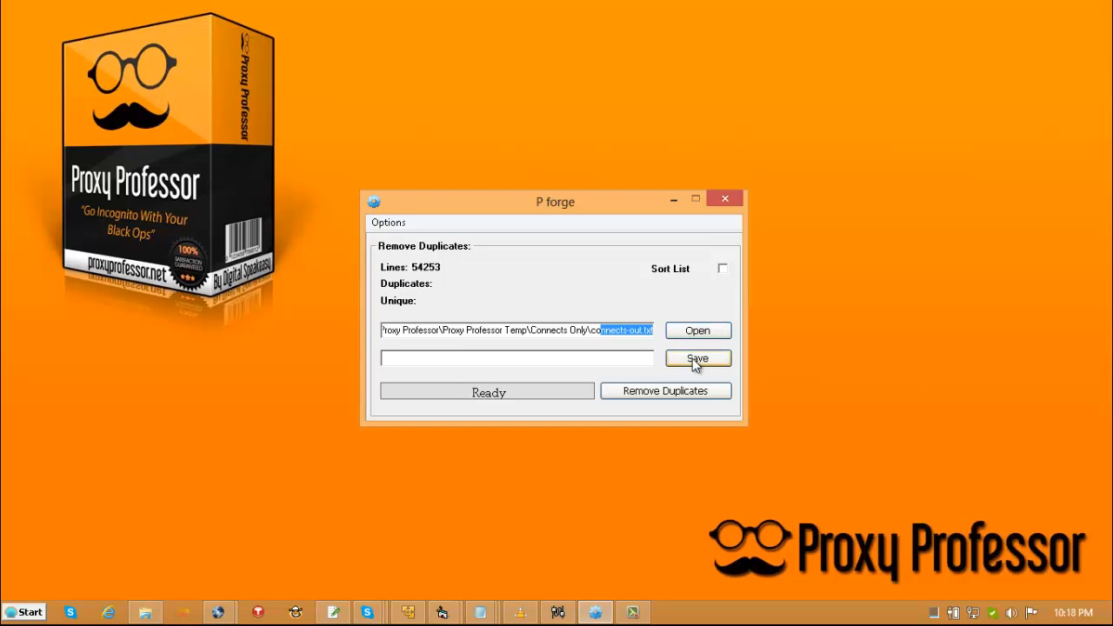
left_click(697, 359)
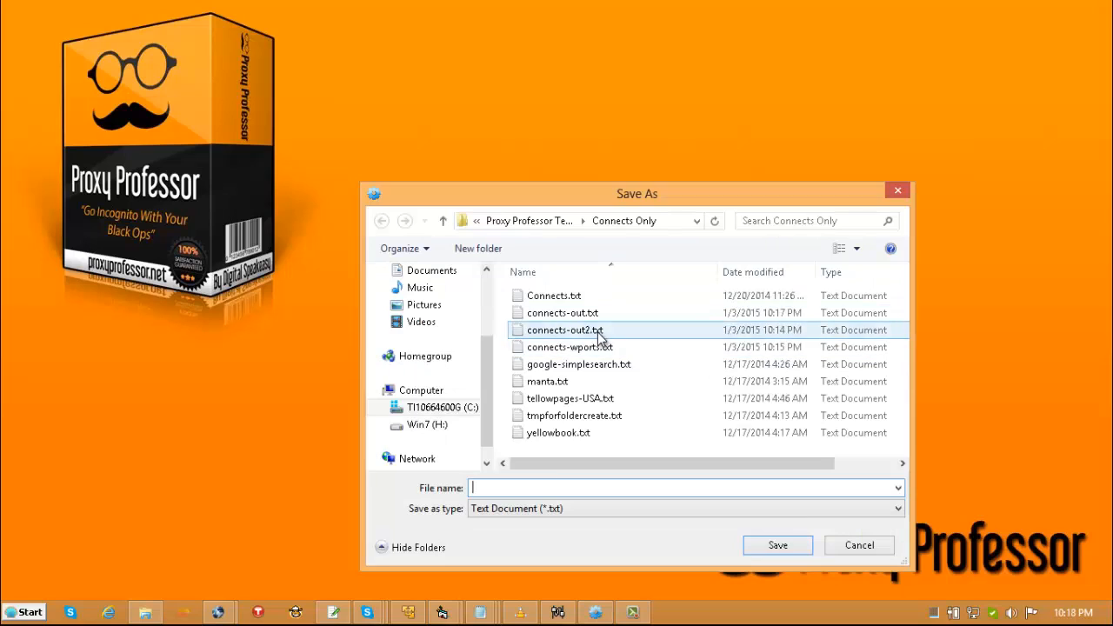
left_click(776, 545)
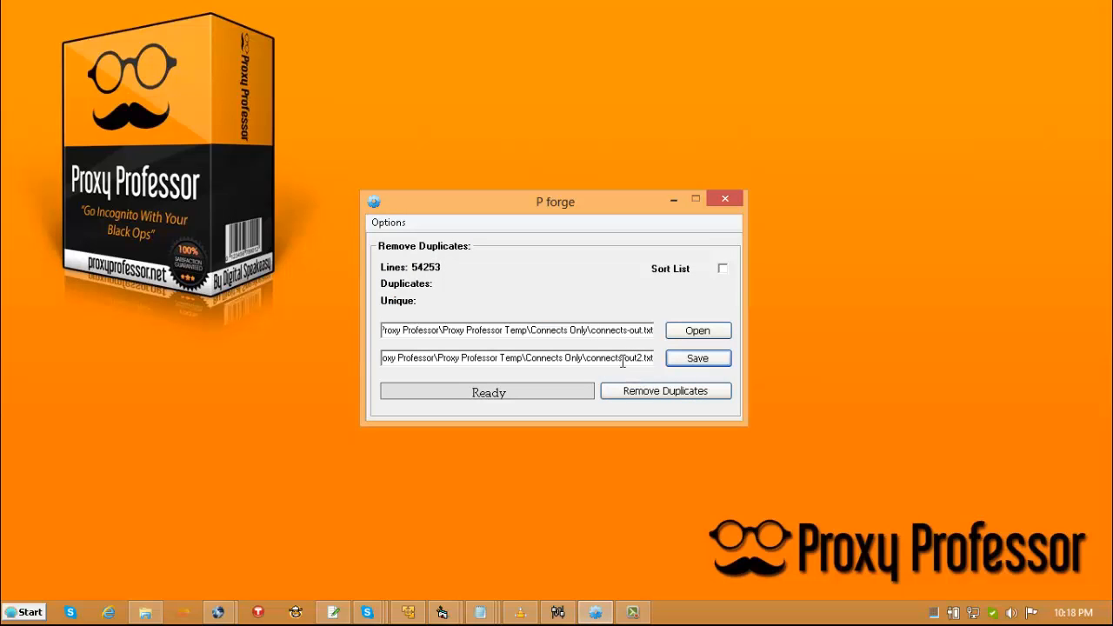
left_click(665, 390)
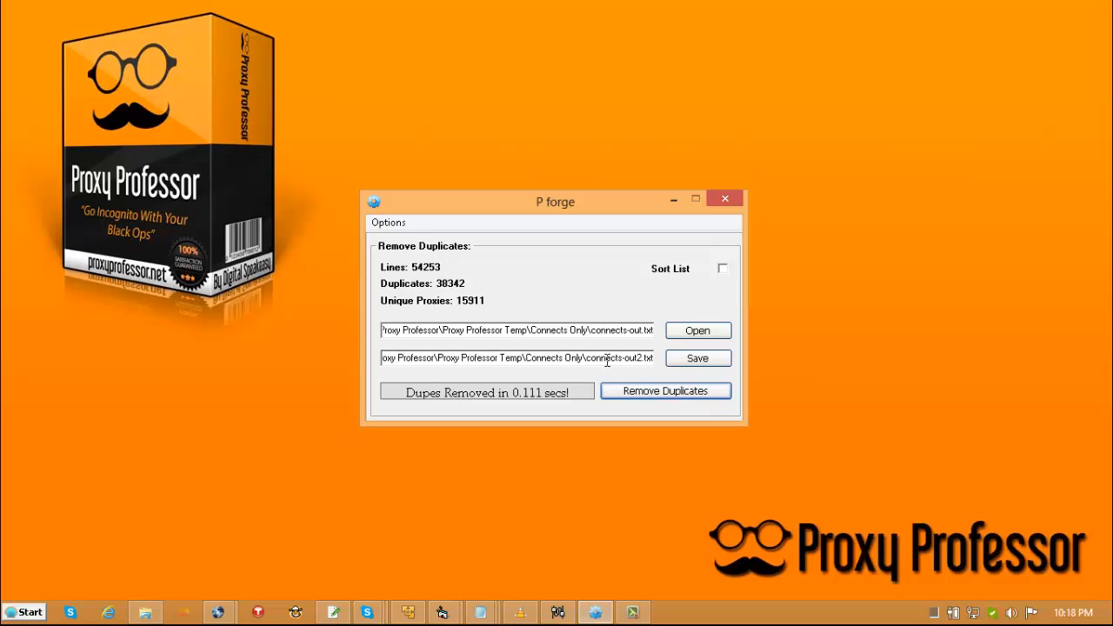
mouse_move(580, 365)
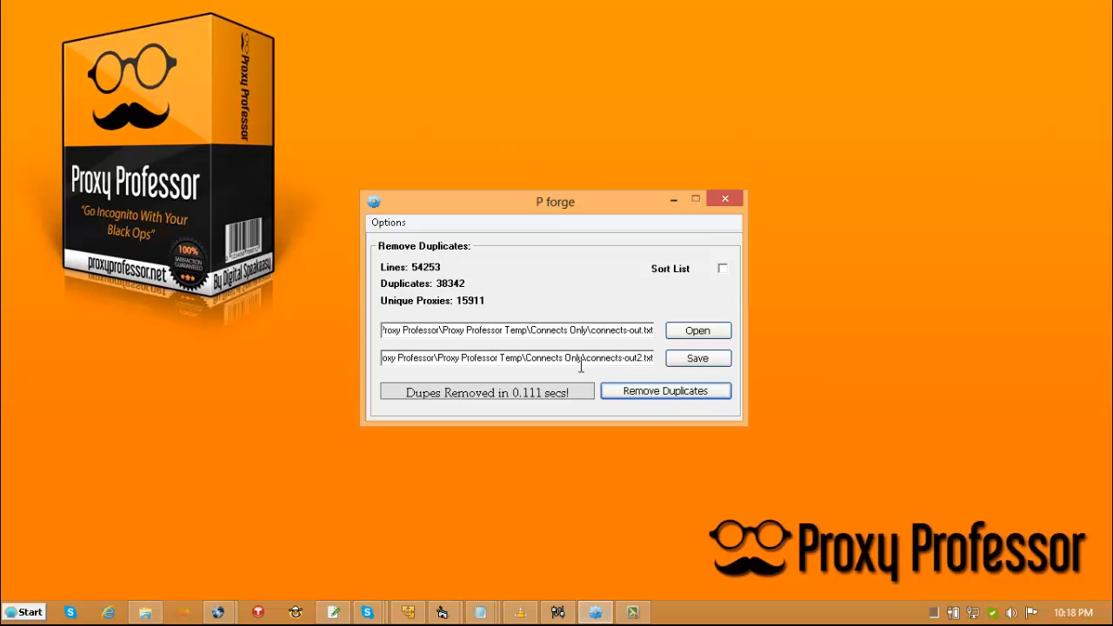
mouse_move(474, 306)
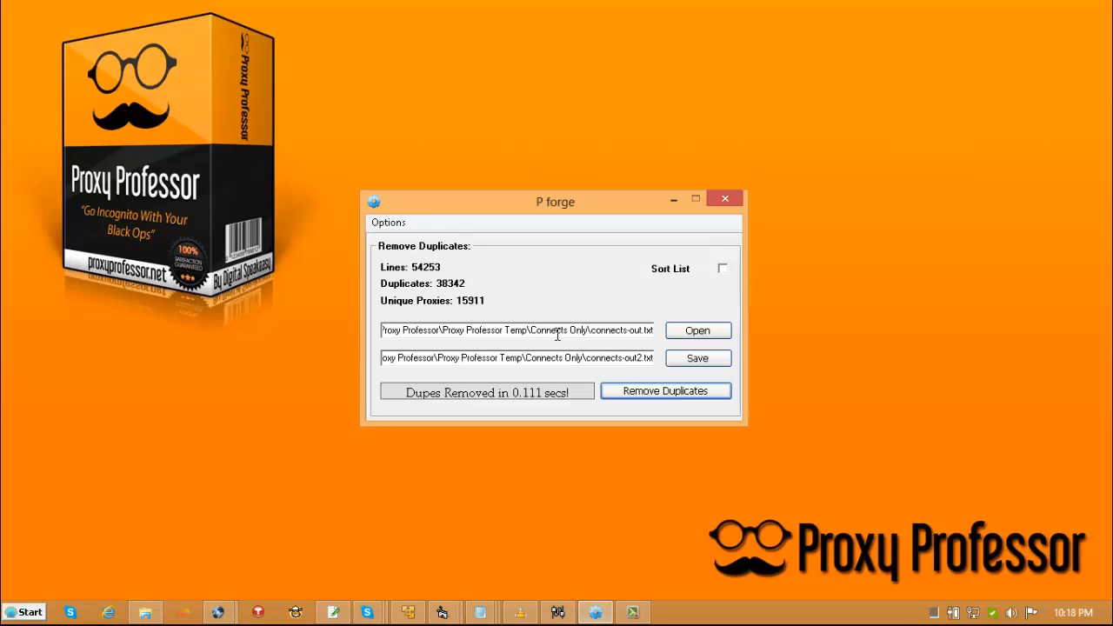
mouse_move(584, 364)
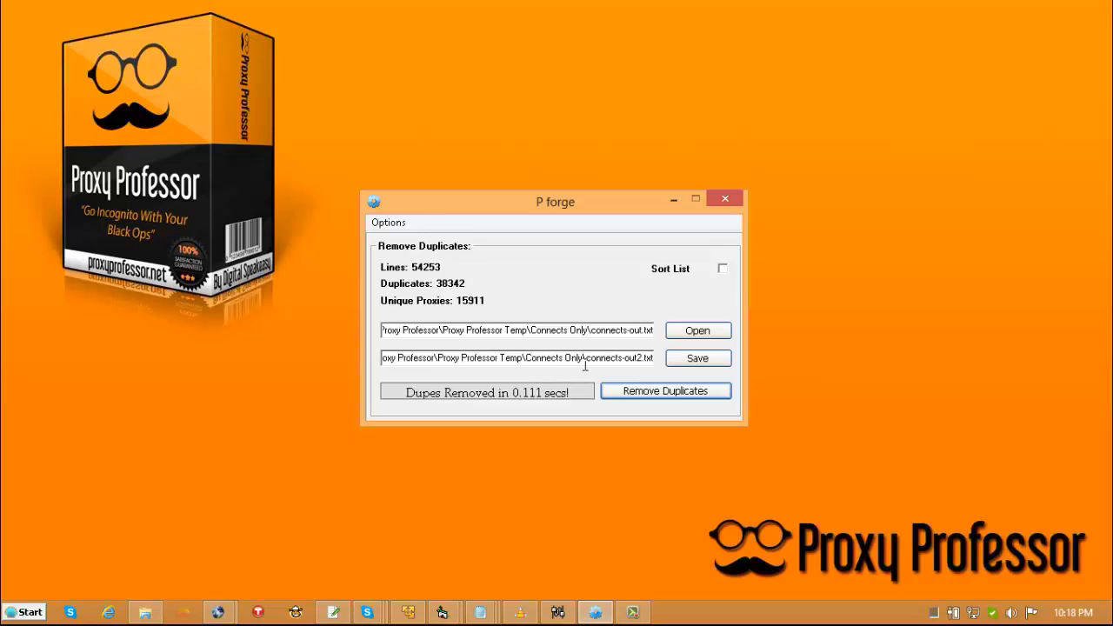
Step: Switch P forge to the Add Ports function and focus the Port(s) entry box
left_click(388, 222)
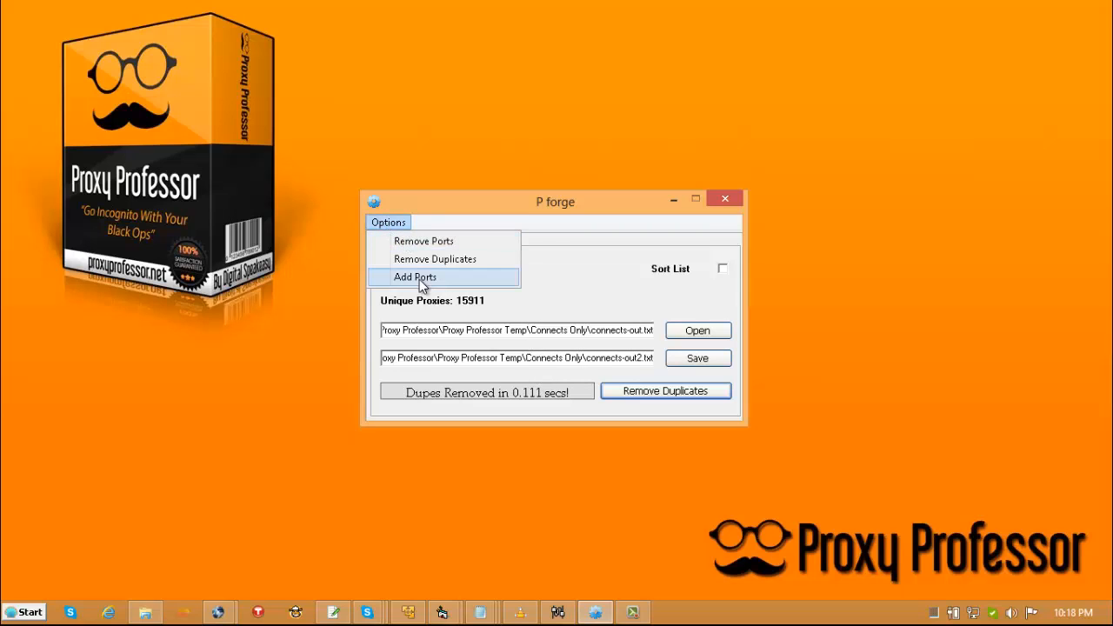
left_click(415, 277)
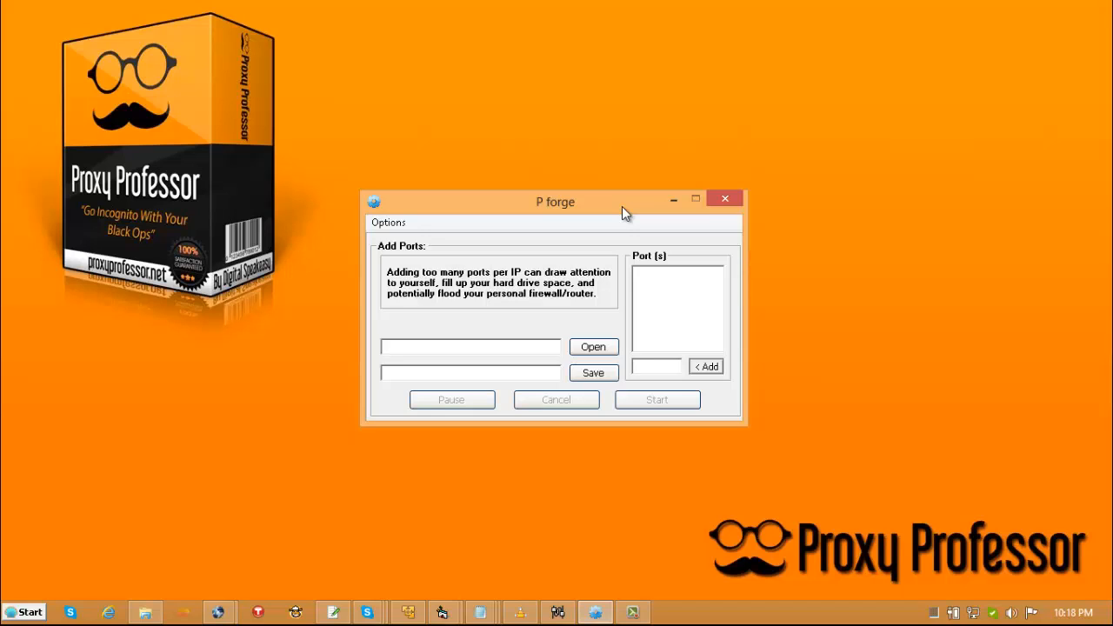
left_click(655, 366)
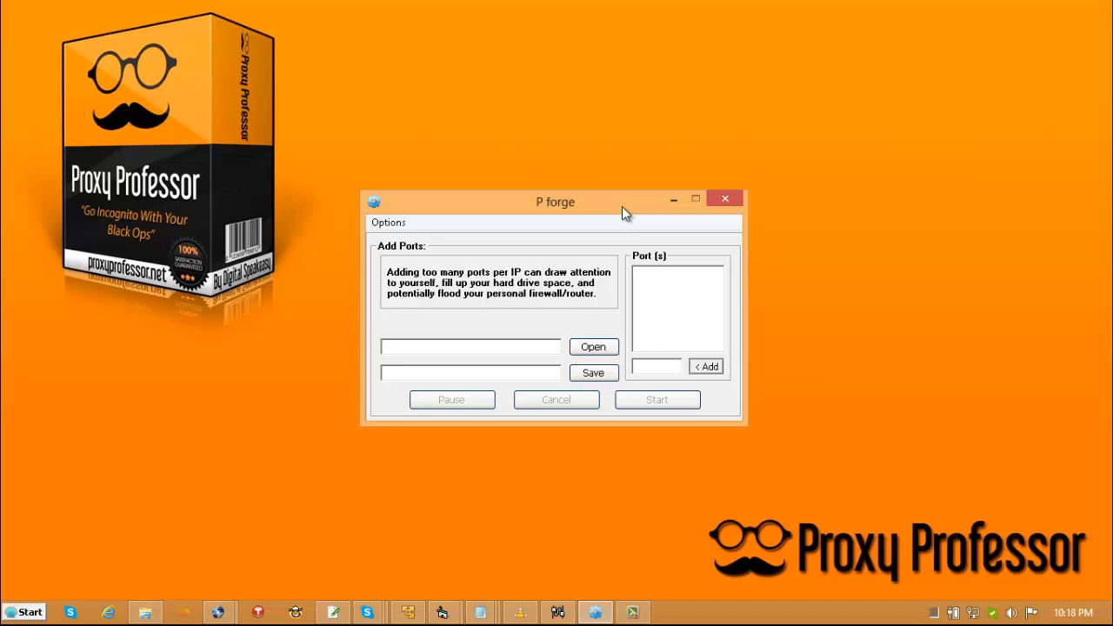
left_click(655, 366)
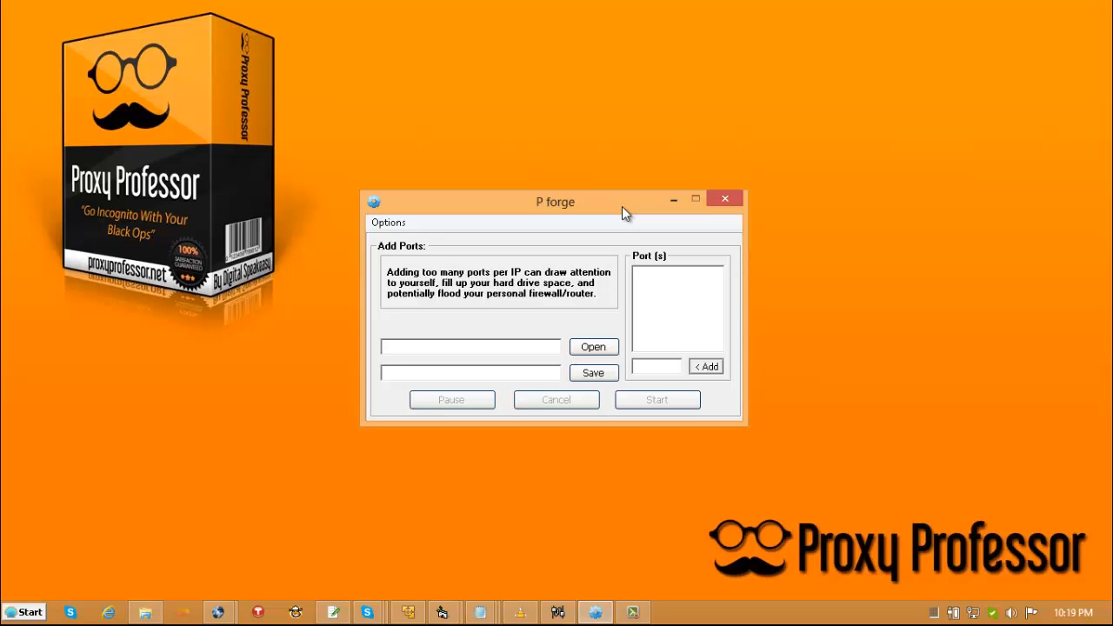
left_click(655, 366)
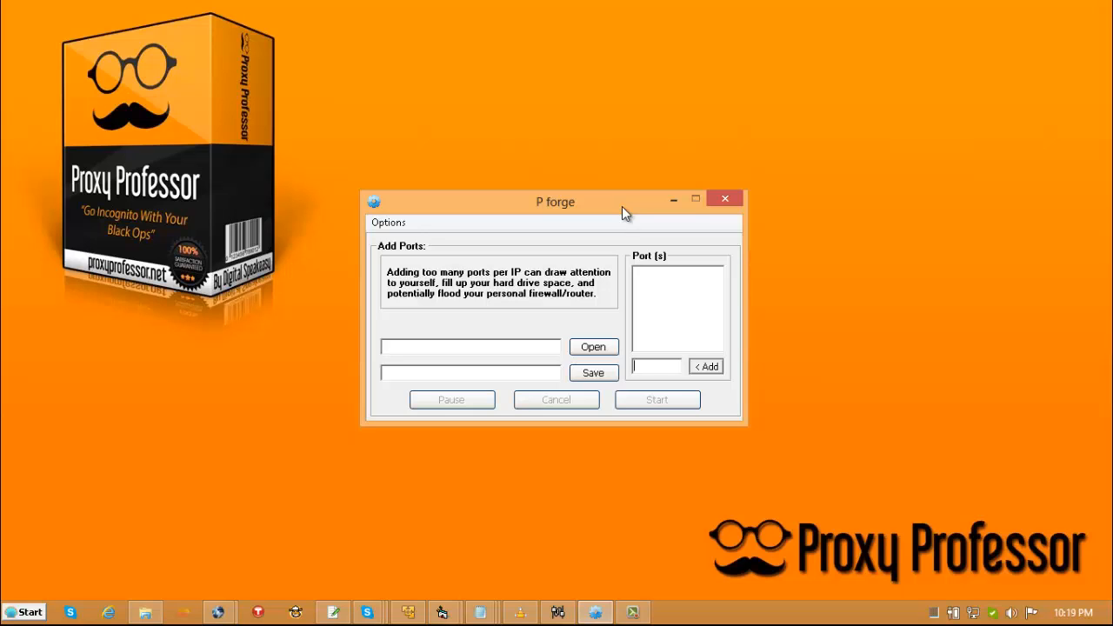
right_click(677, 304)
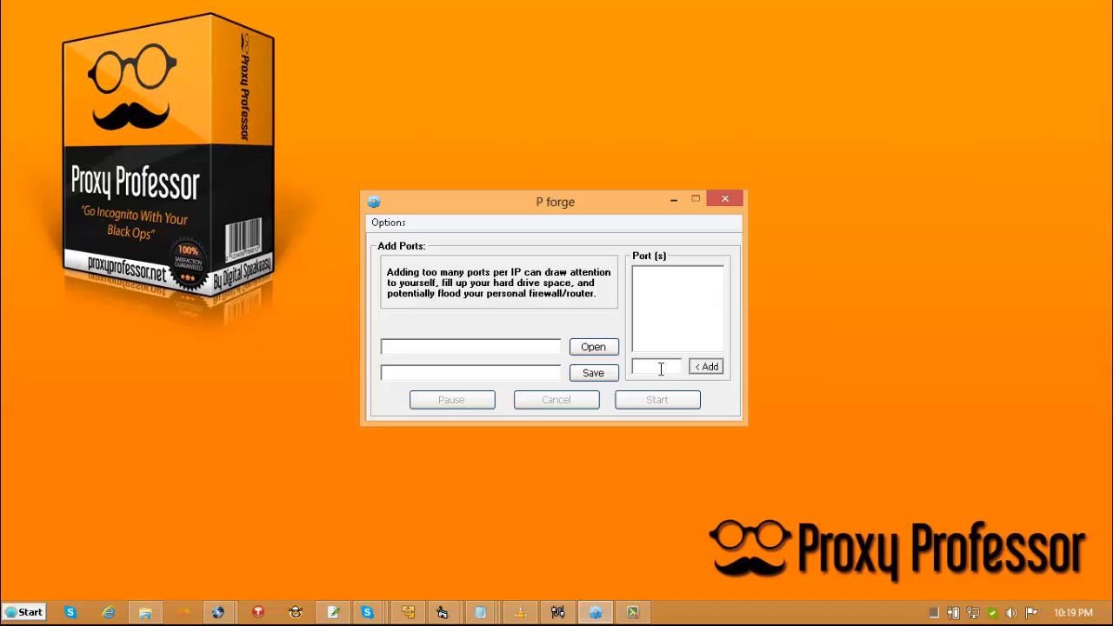
Step: Add ports 8000, 3128, 5000, 5465 and 654654 to the port list
left_click(660, 367)
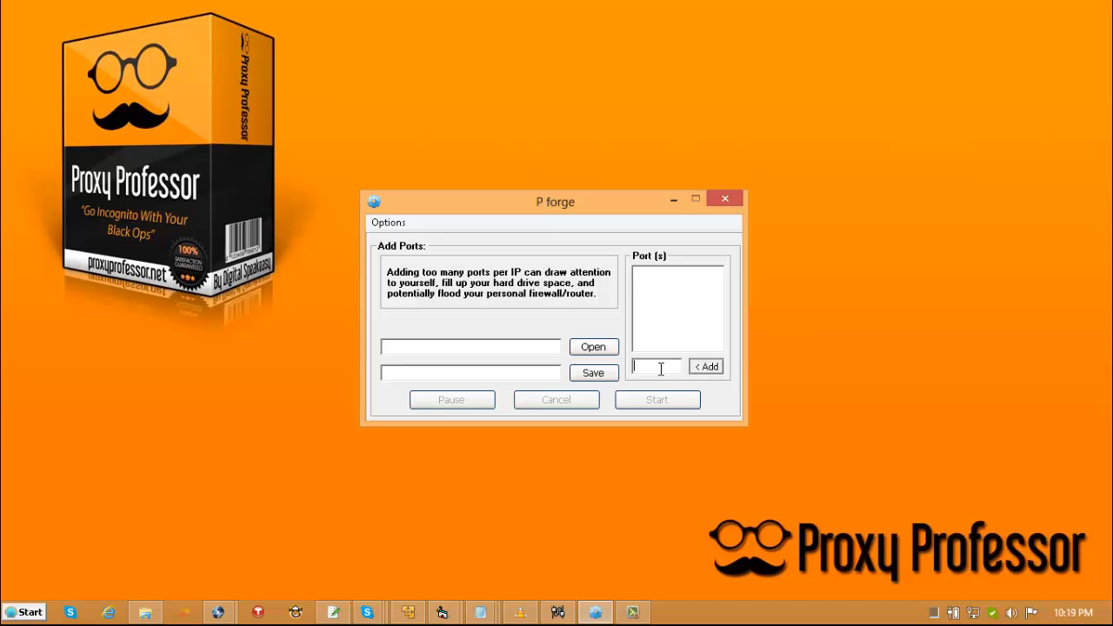
left_click(705, 366)
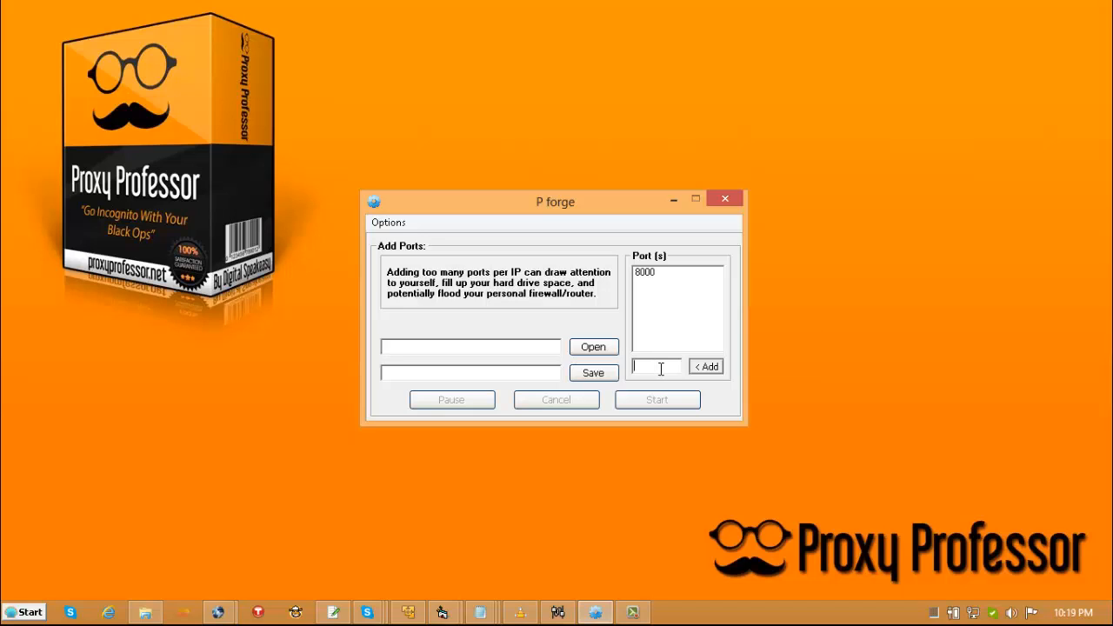
left_click(706, 366)
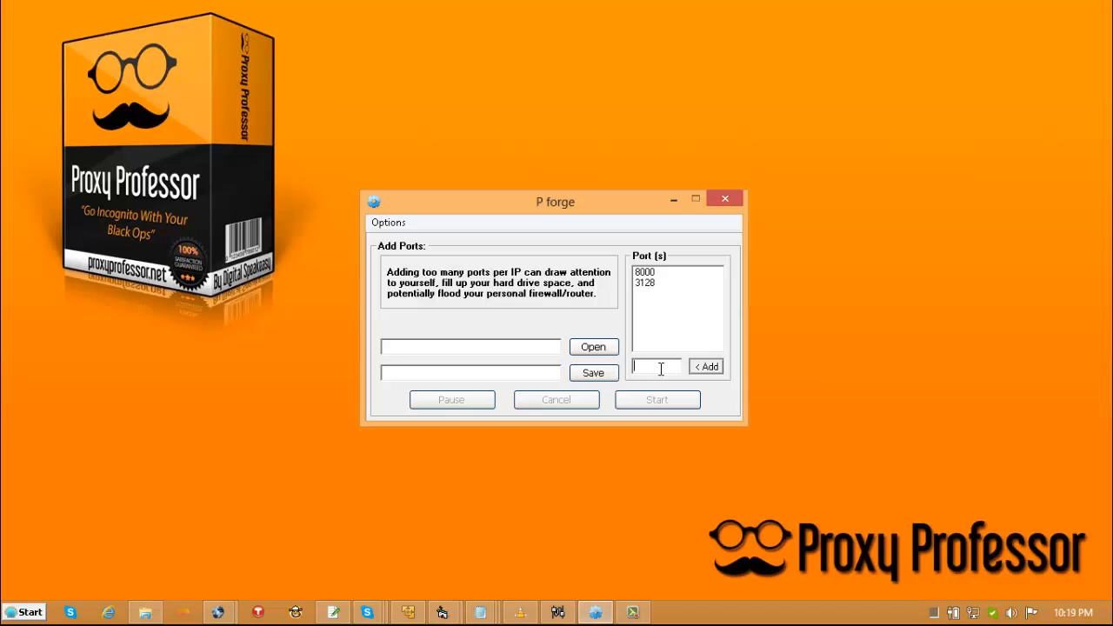
left_click(706, 366)
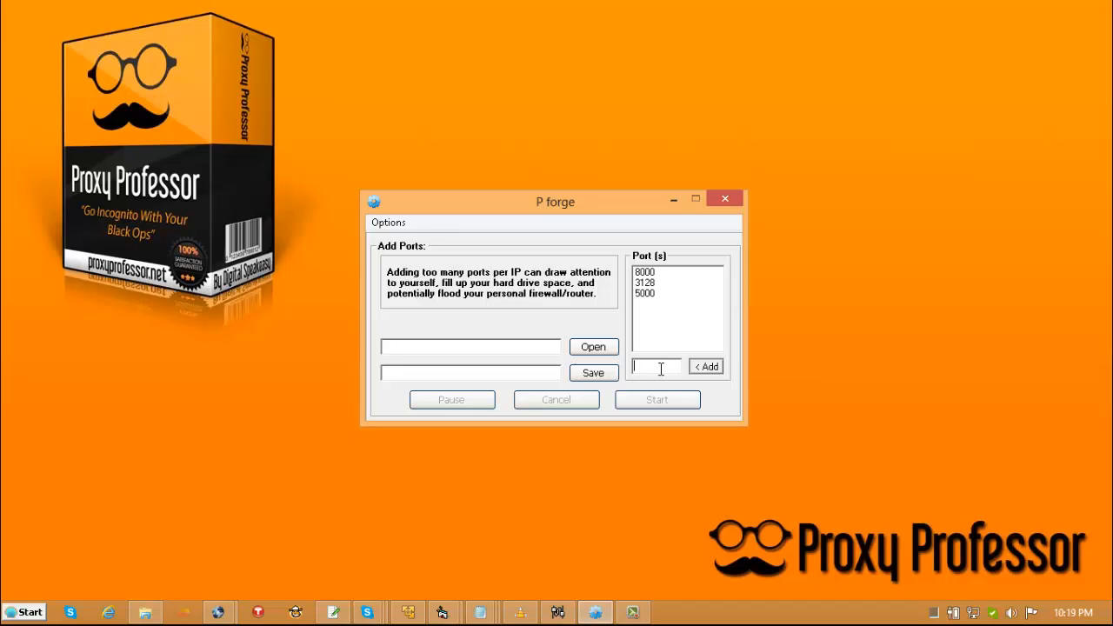
left_click(705, 366)
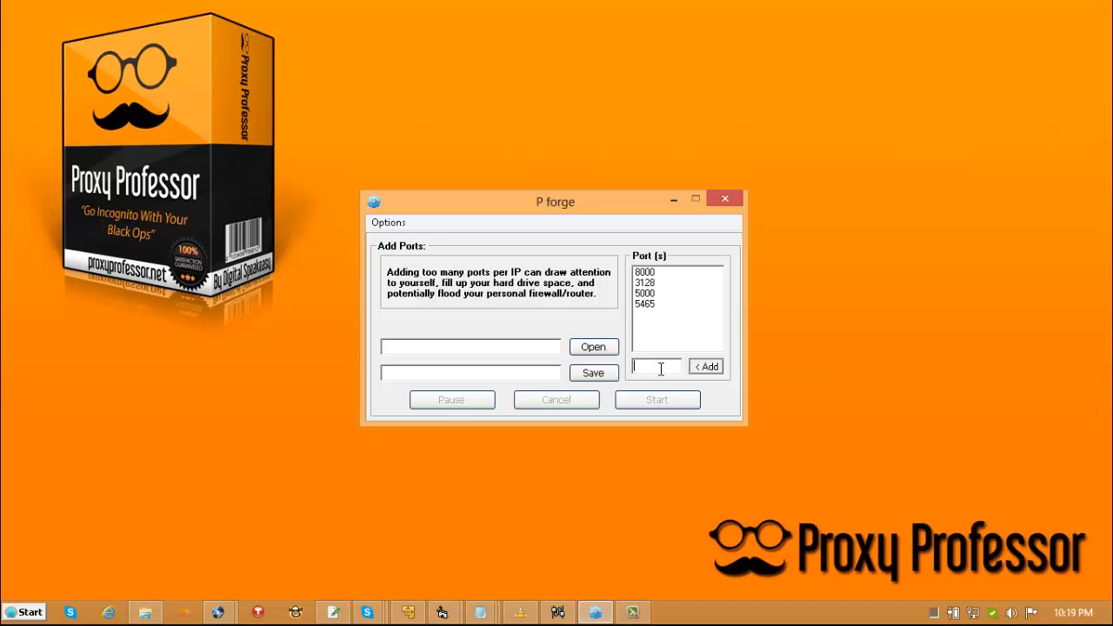
left_click(705, 365)
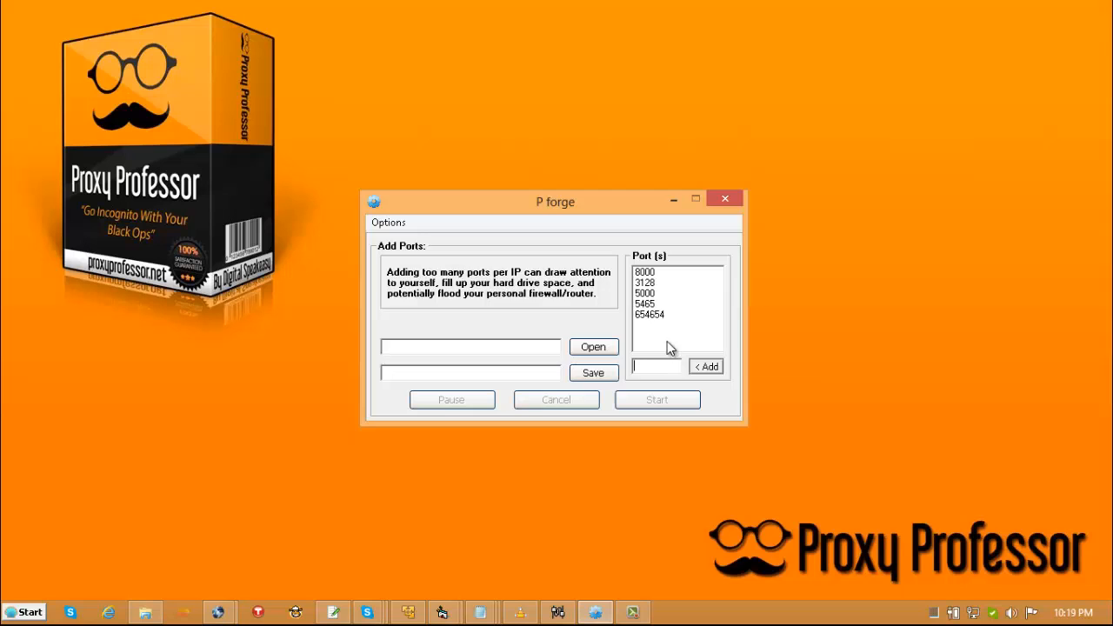
left_click(593, 346)
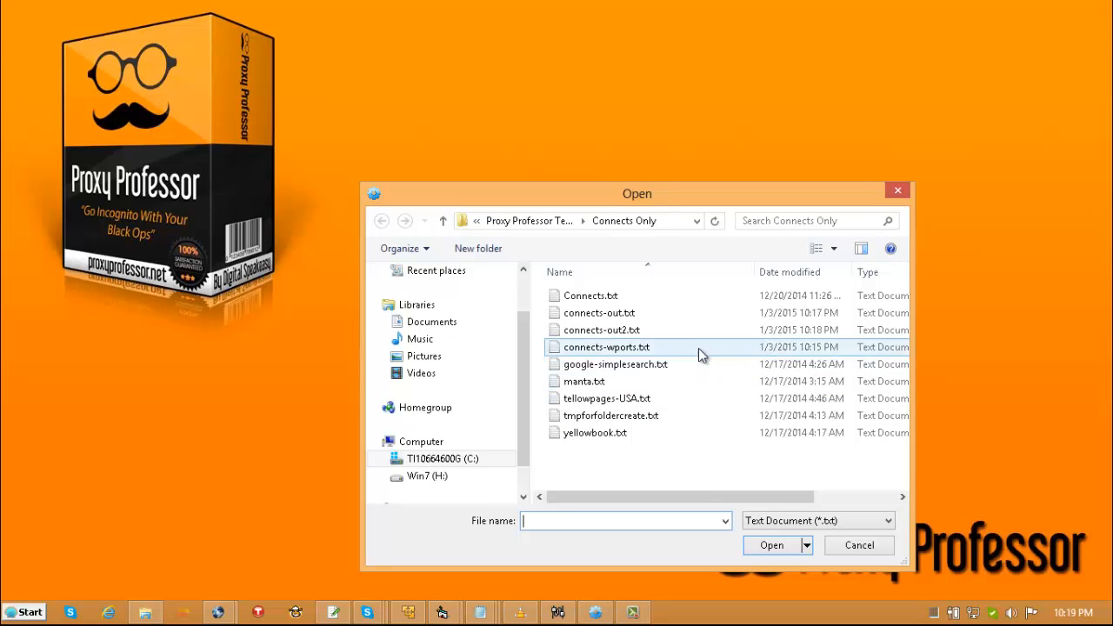
Step: Apply the five ports to connects-out2.txt, writing the output to connects-wports.txt
left_click(770, 545)
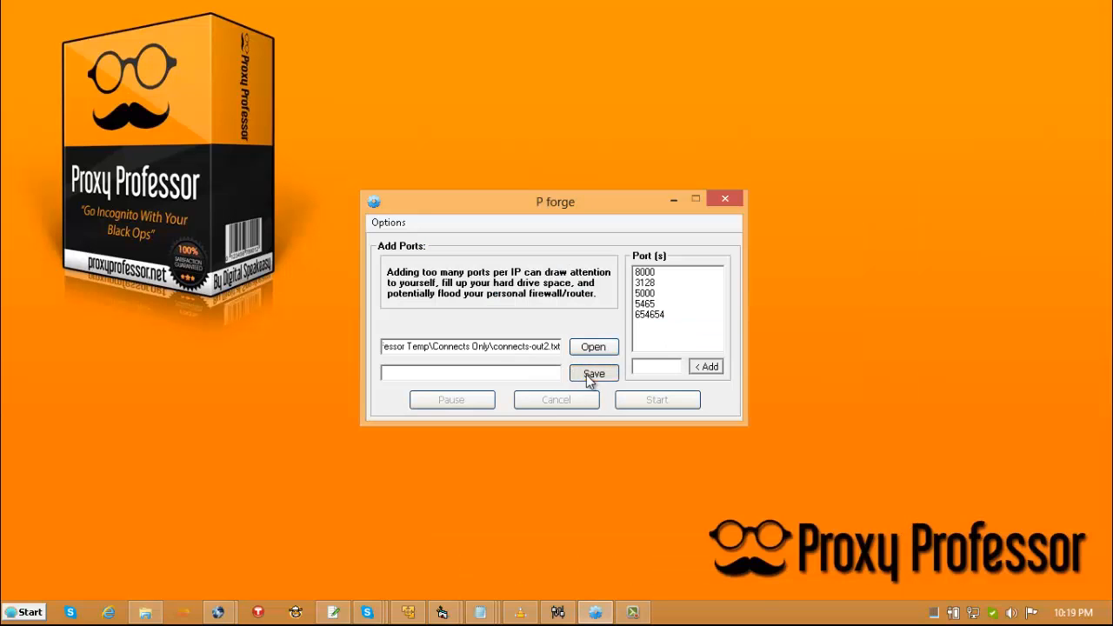
left_click(593, 373)
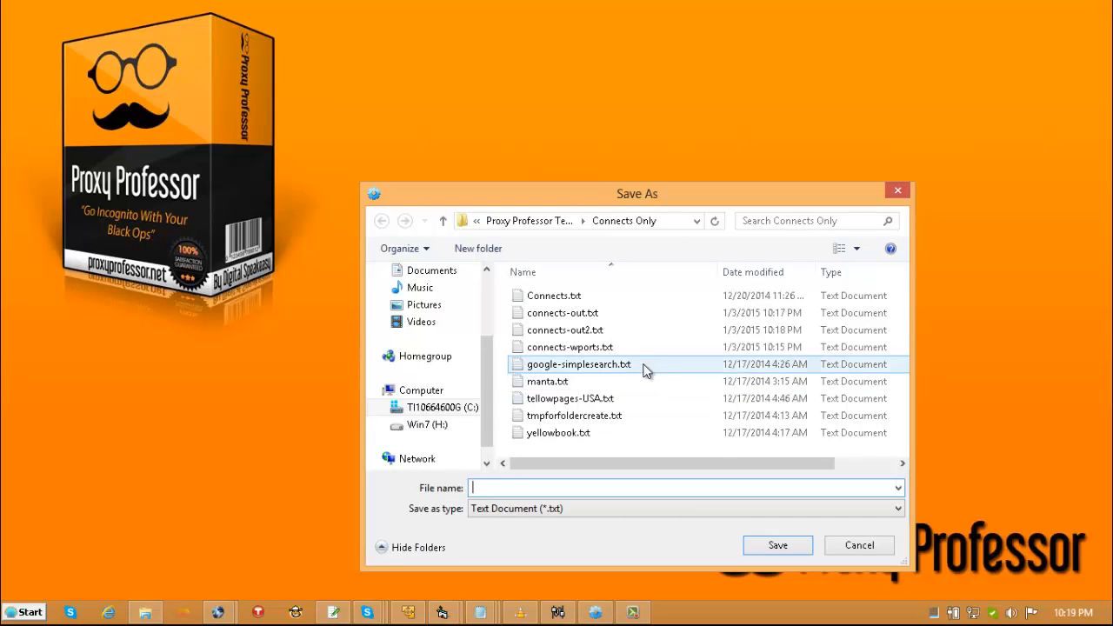
left_click(569, 347)
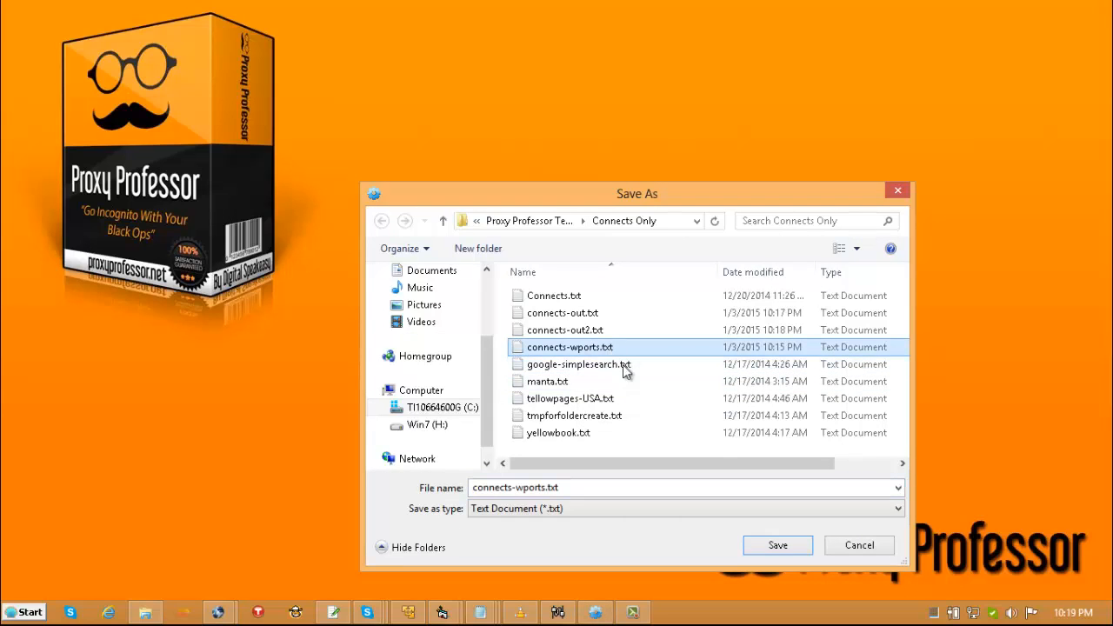
left_click(776, 545)
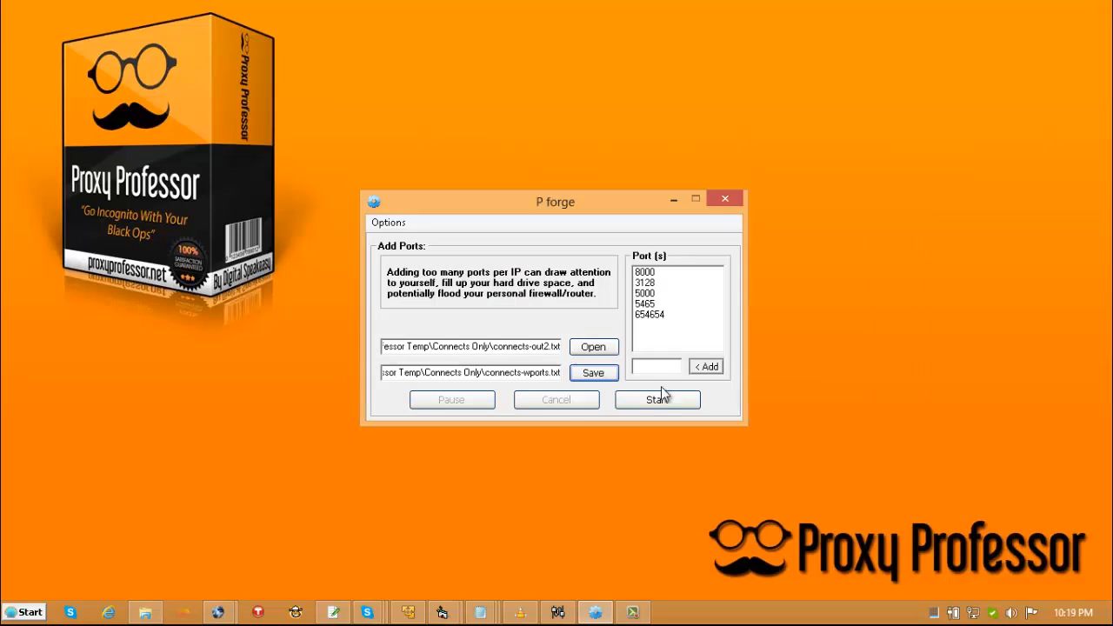
left_click(657, 399)
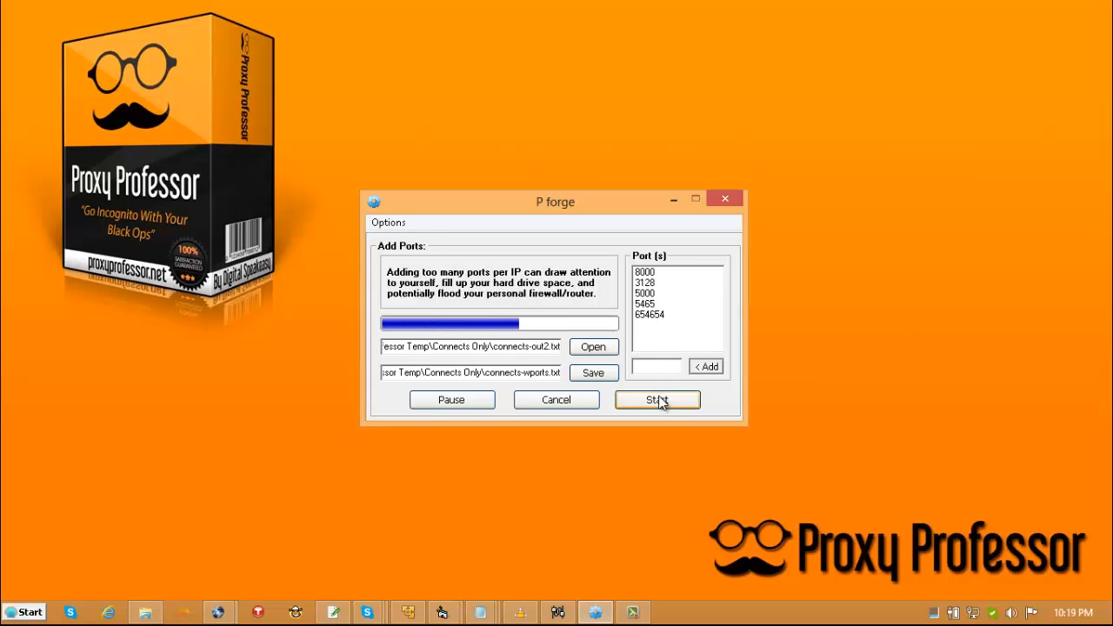
left_click(657, 399)
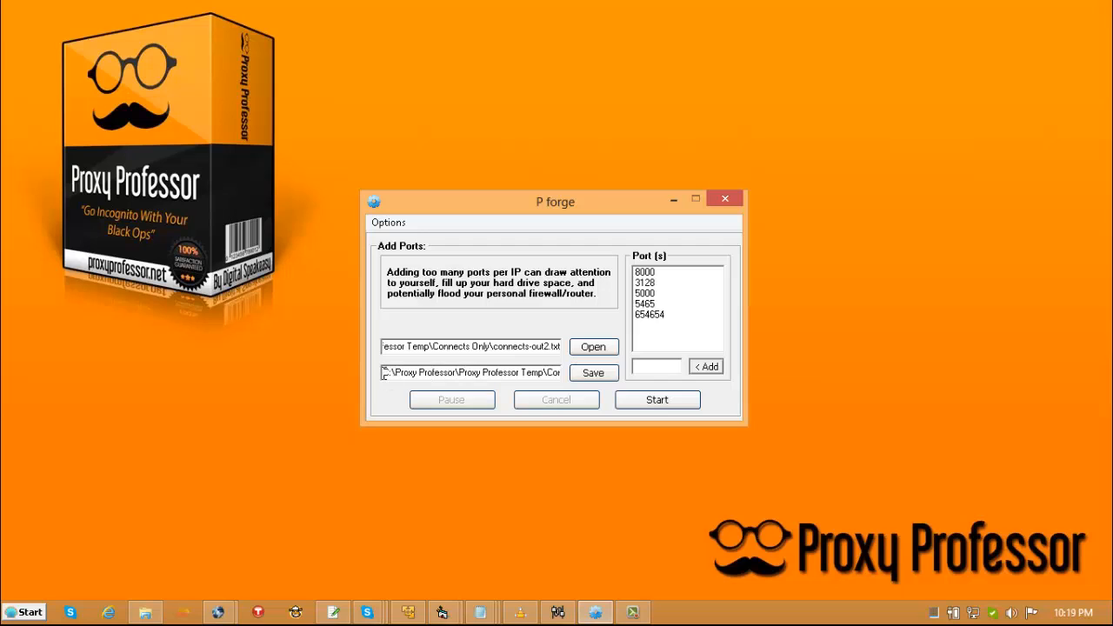
Step: Open connects-wports.txt in Notepad by pasting its copied path into Run
right_click(470, 372)
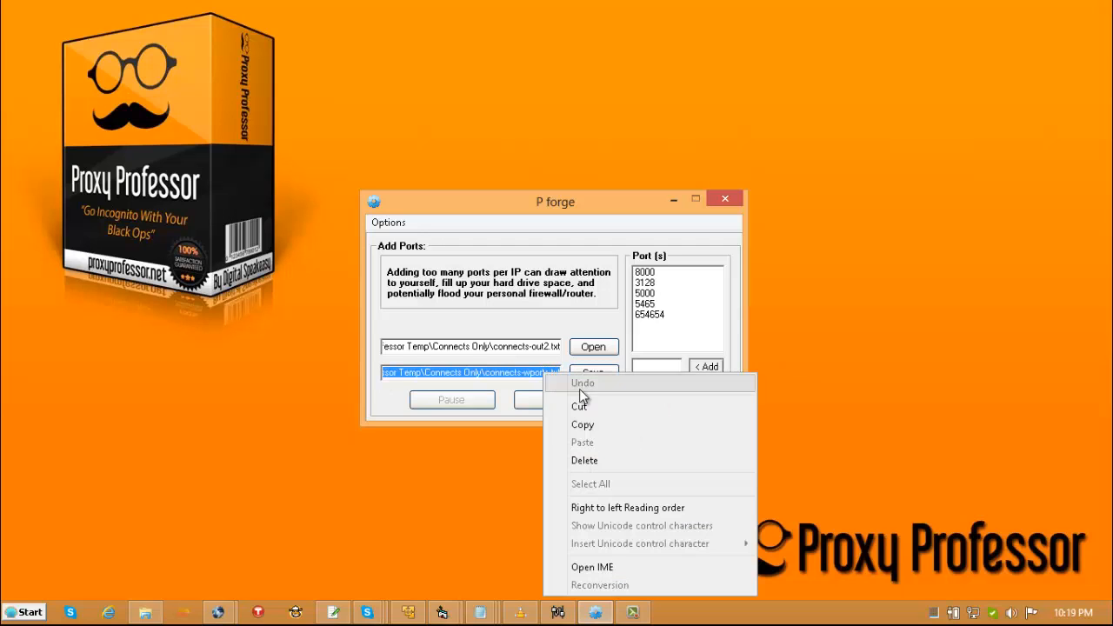
left_click(23, 612)
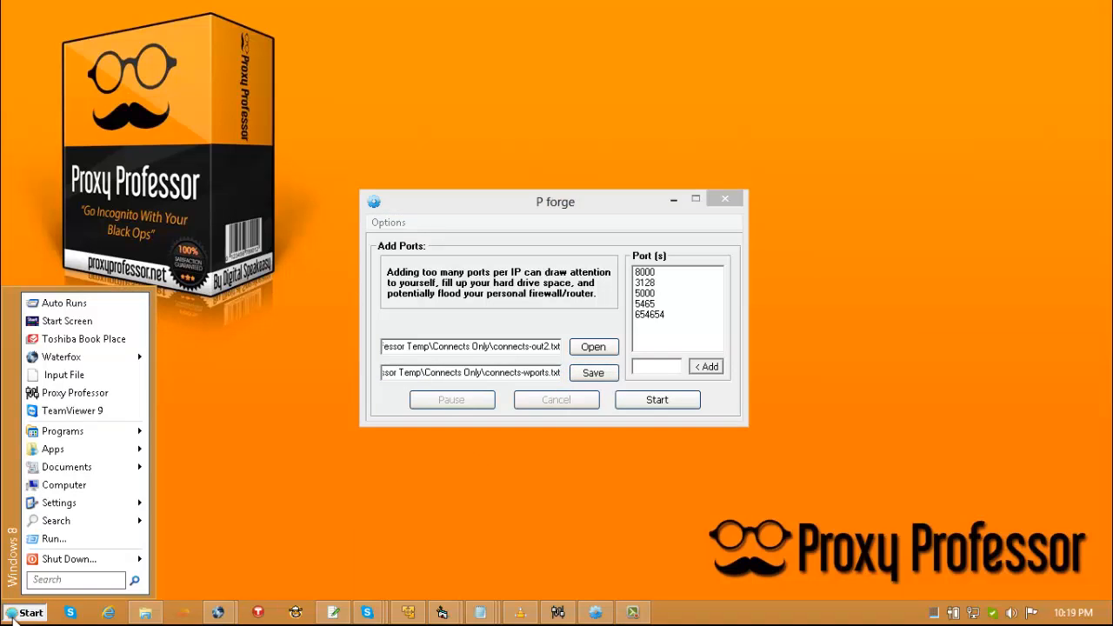
left_click(54, 539)
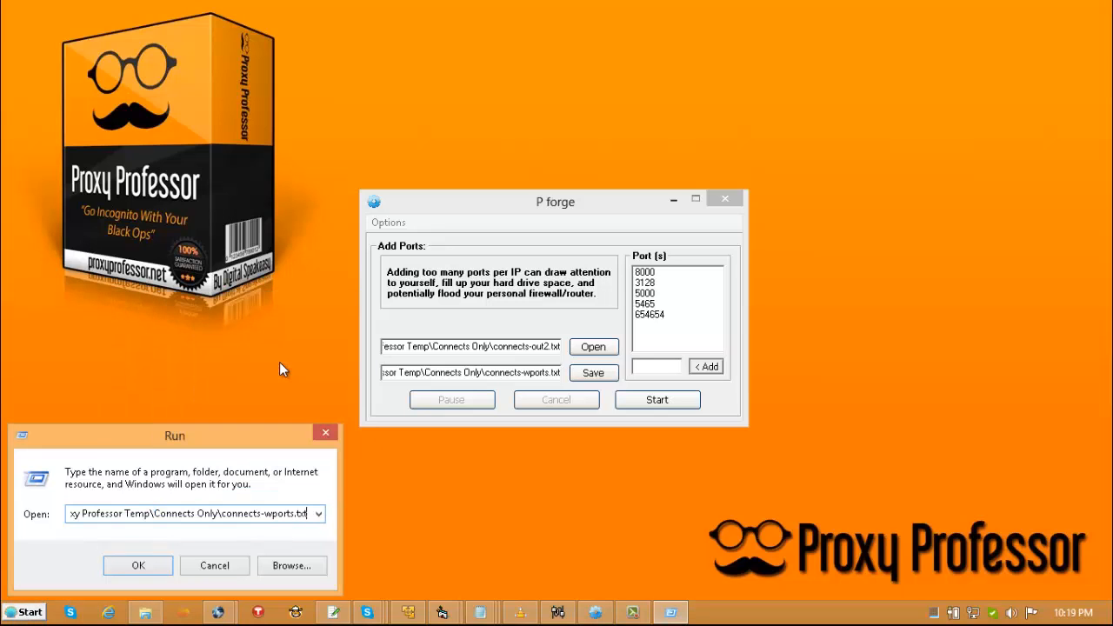
left_click(137, 565)
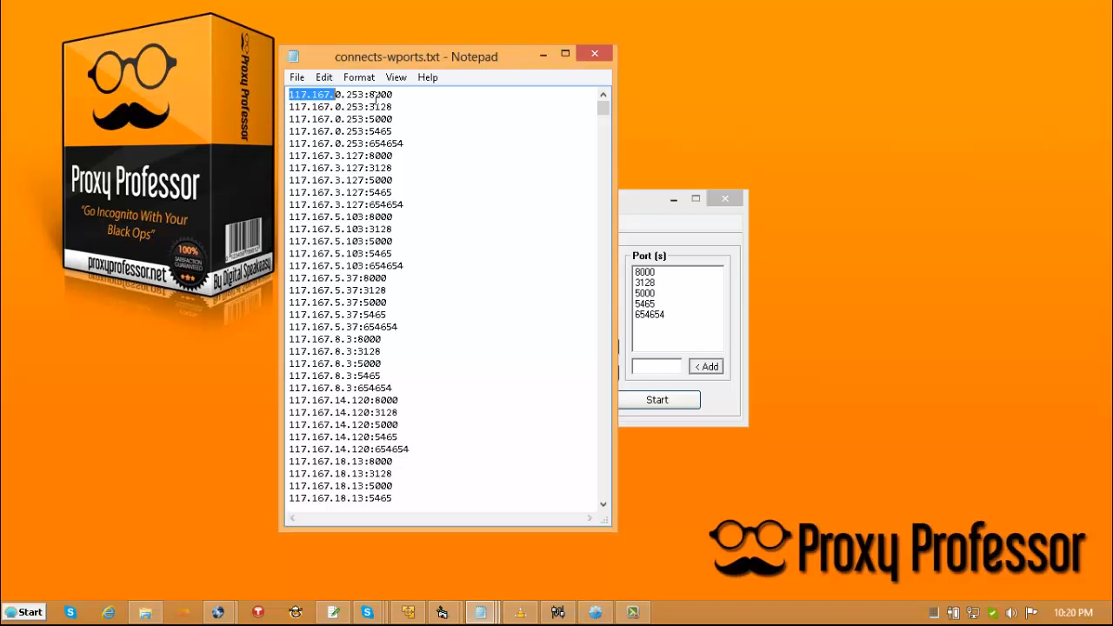
Step: Highlight the first IP's five port variants in Notepad, then close Notepad
left_click_drag(292, 94, 402, 143)
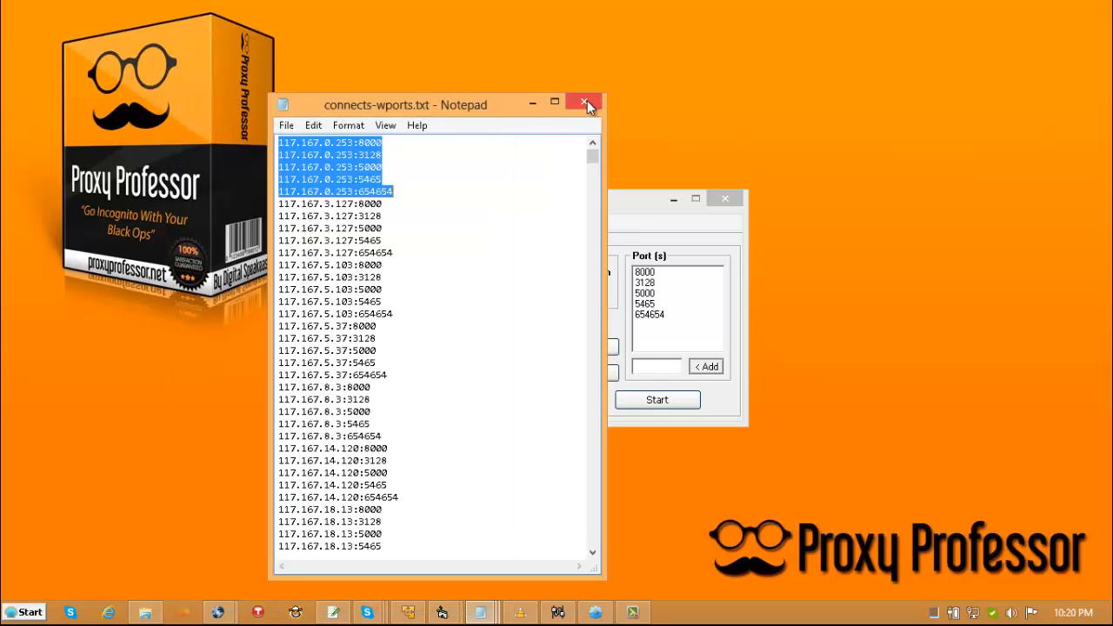
left_click(583, 103)
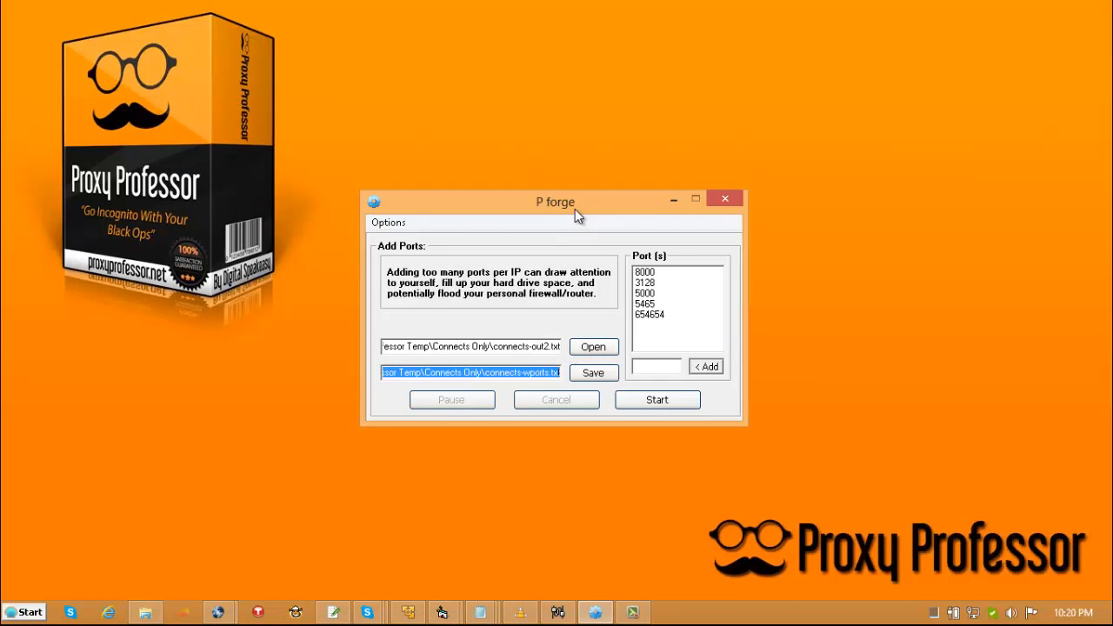
mouse_move(563, 215)
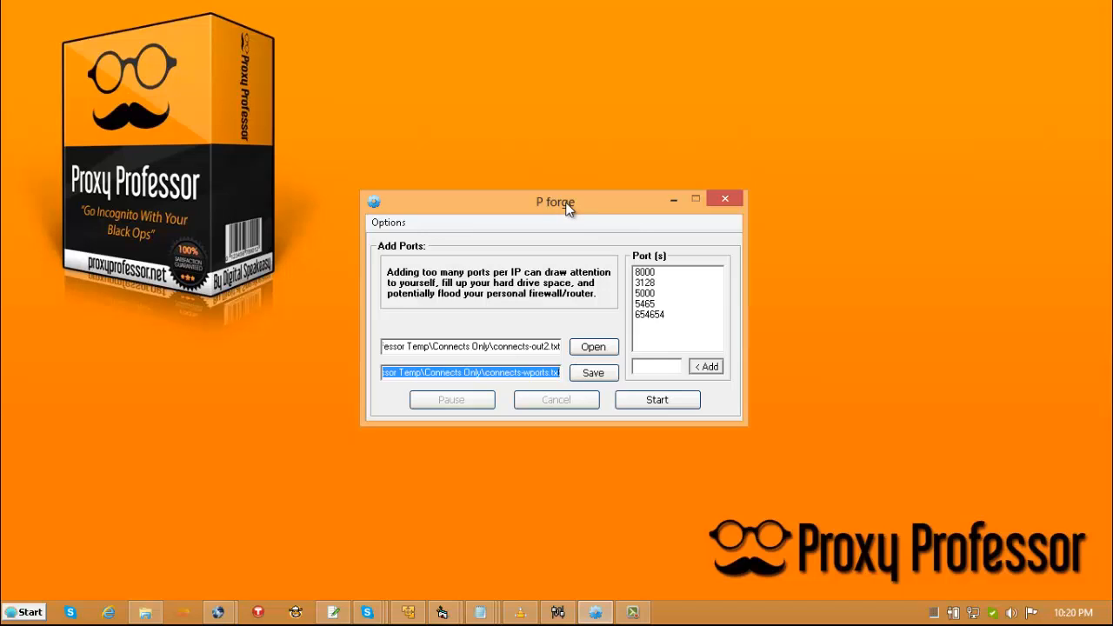
mouse_move(1015, 295)
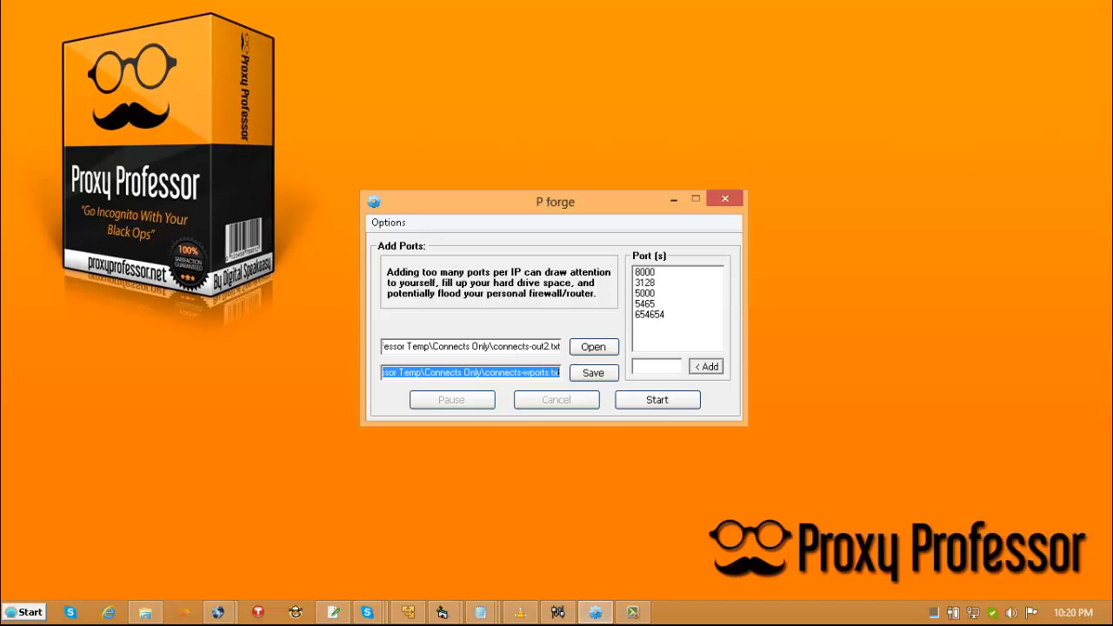
mouse_move(806, 6)
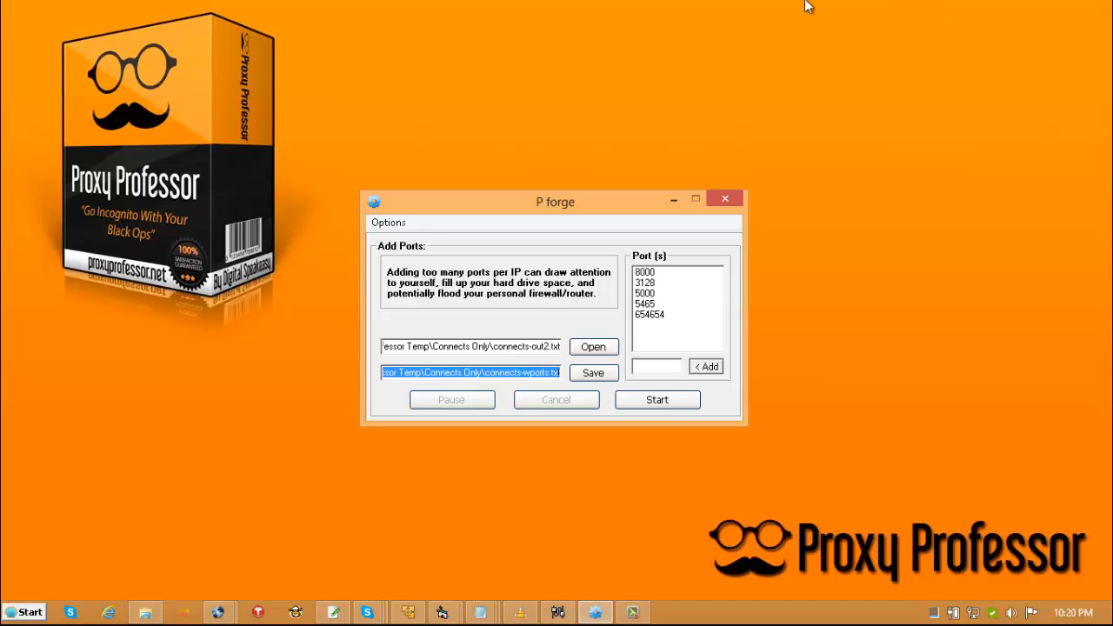
mouse_move(556, 219)
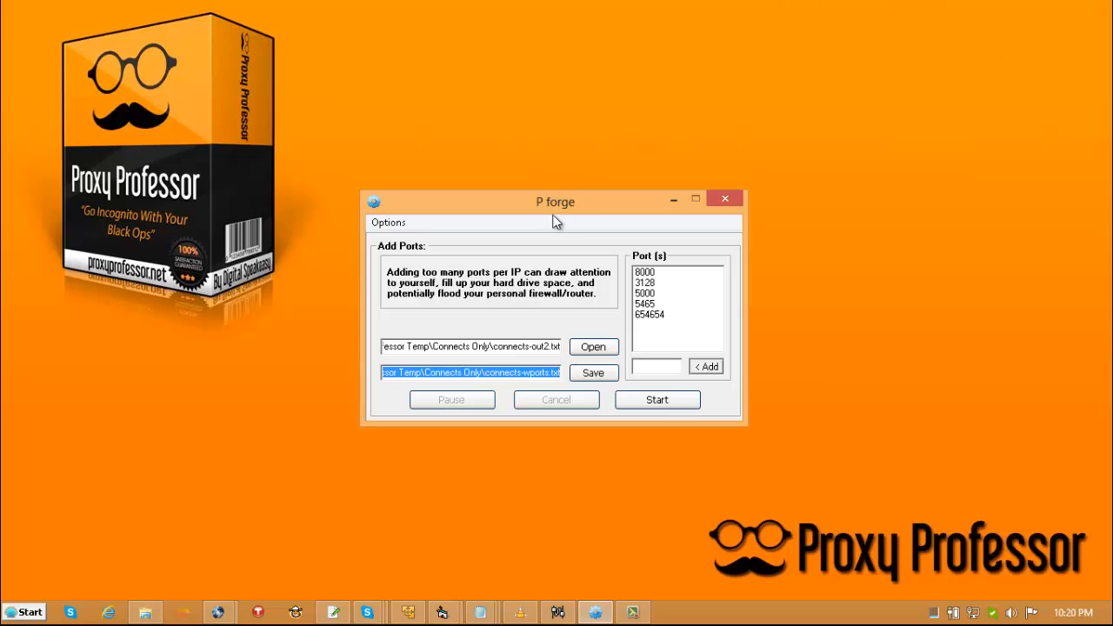
mouse_move(557, 221)
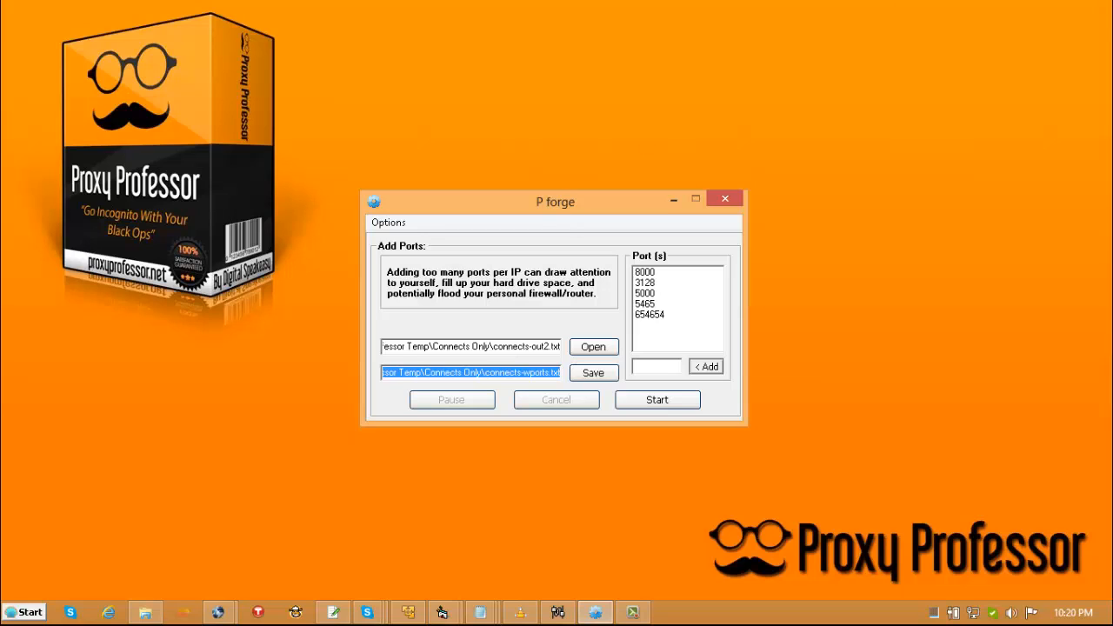